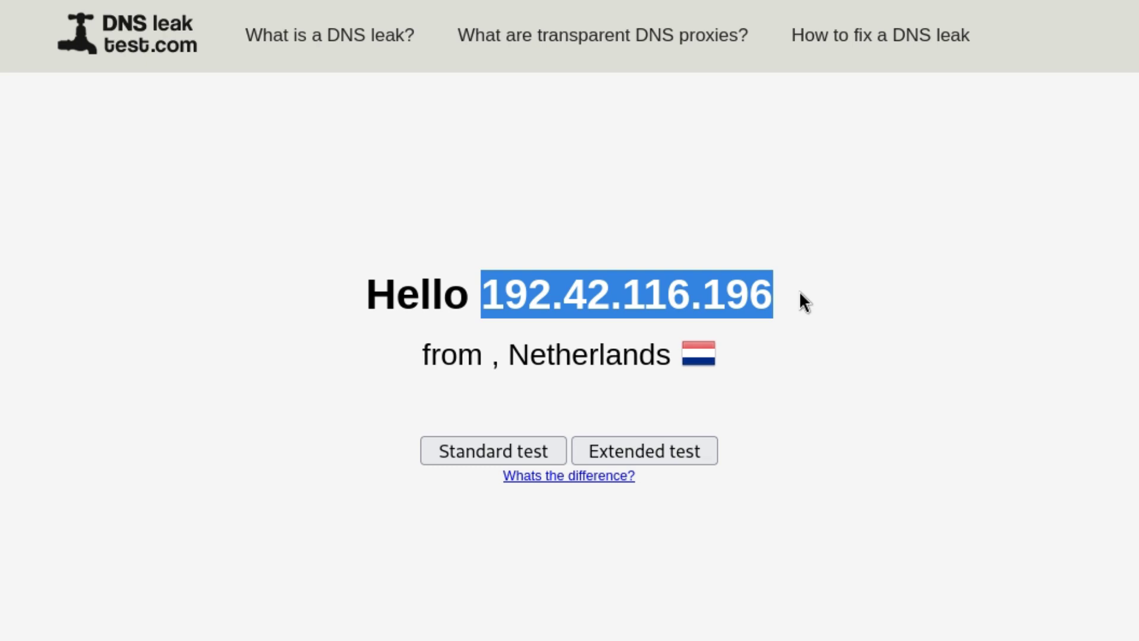
{"action": "mouse_move", "coordinate": [707, 367]}
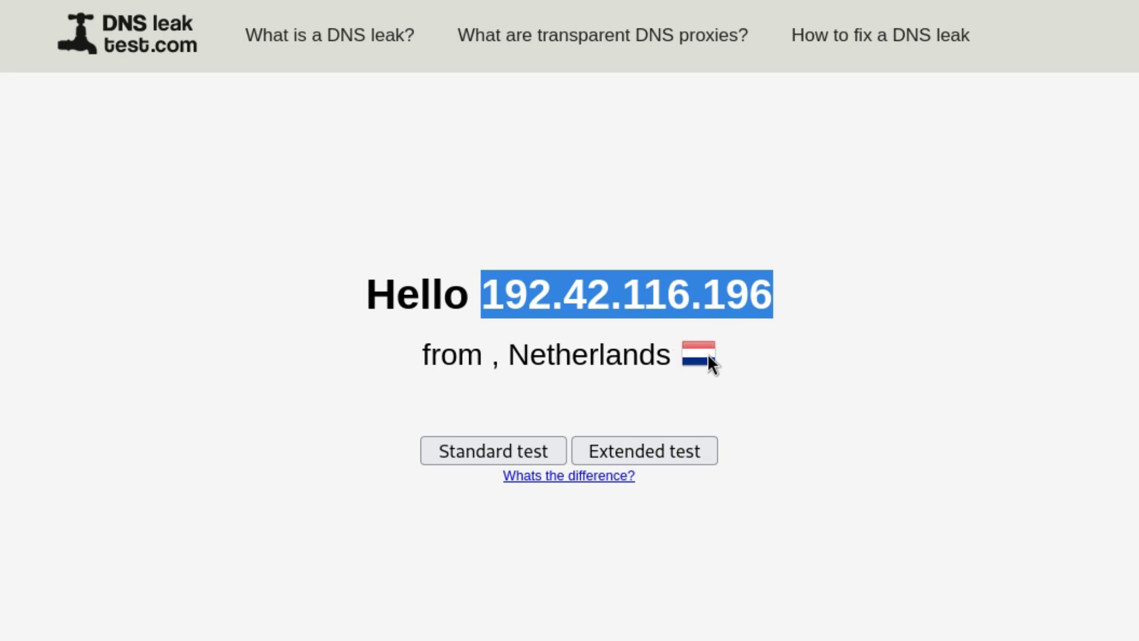